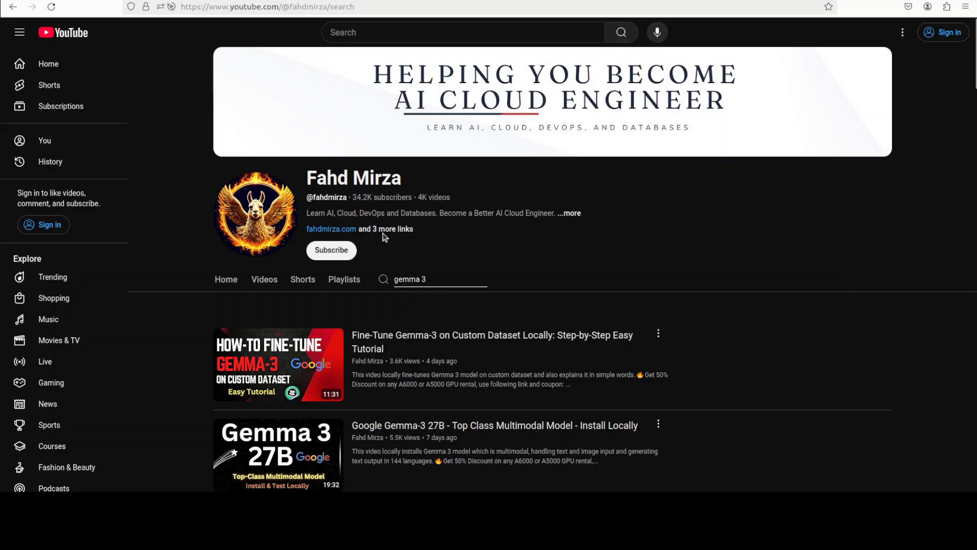
mouse_move(52, 277)
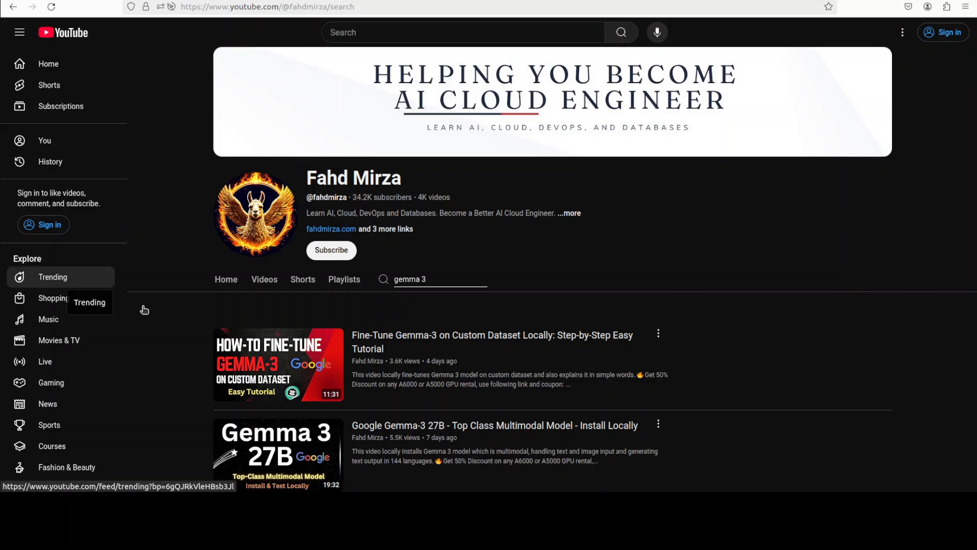
- Run 'conda create -n ai python=3.11 -y && conda activate ai' to create and activate the ai environment
scroll(down, 3)
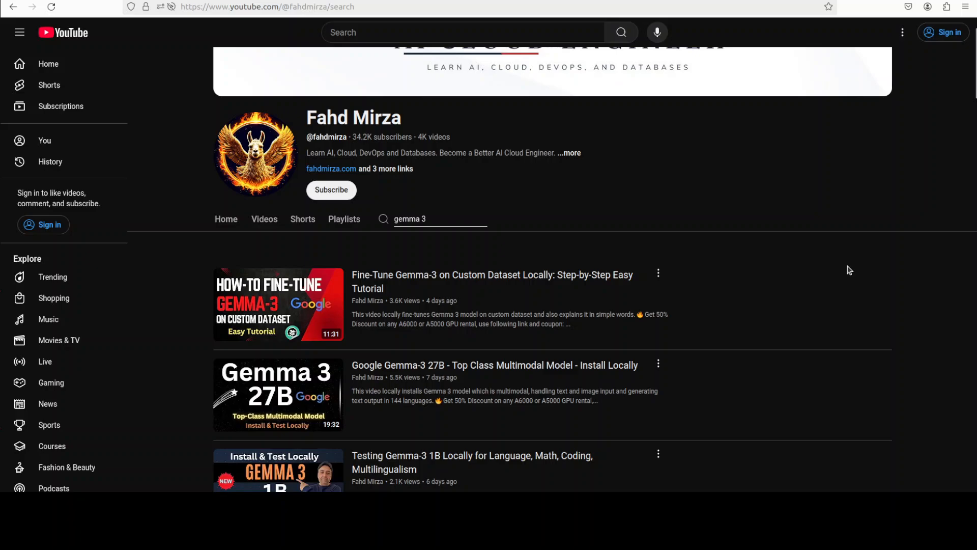
scroll(down, 3)
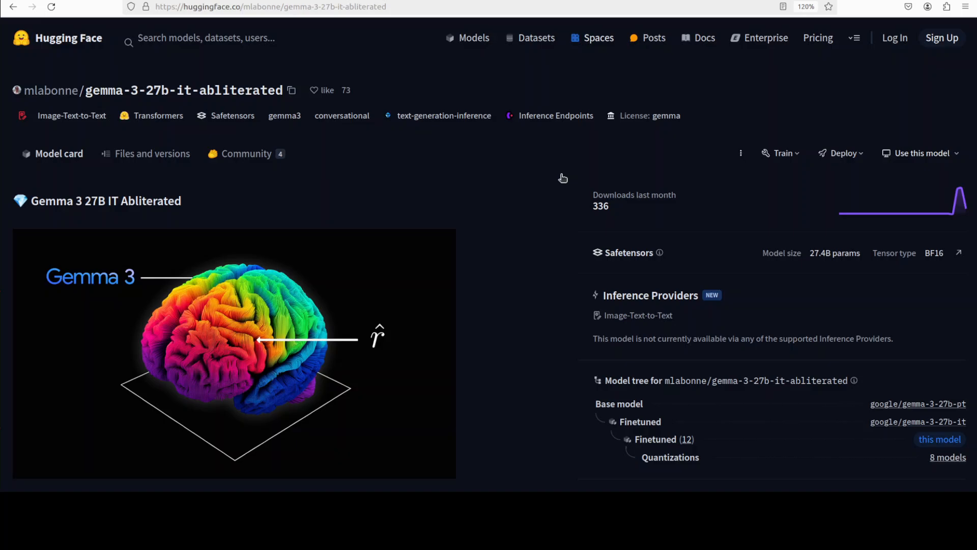
mouse_move(648, 232)
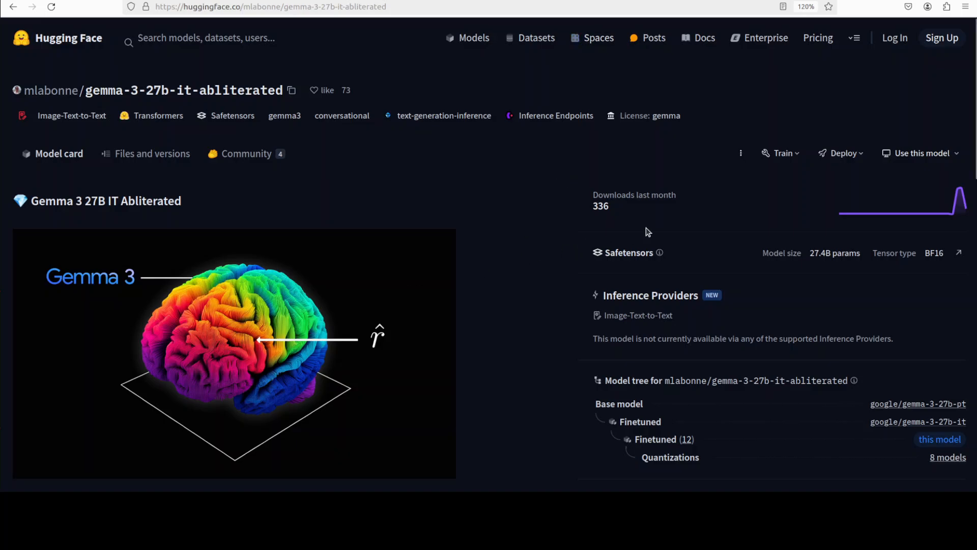
mouse_move(485, 243)
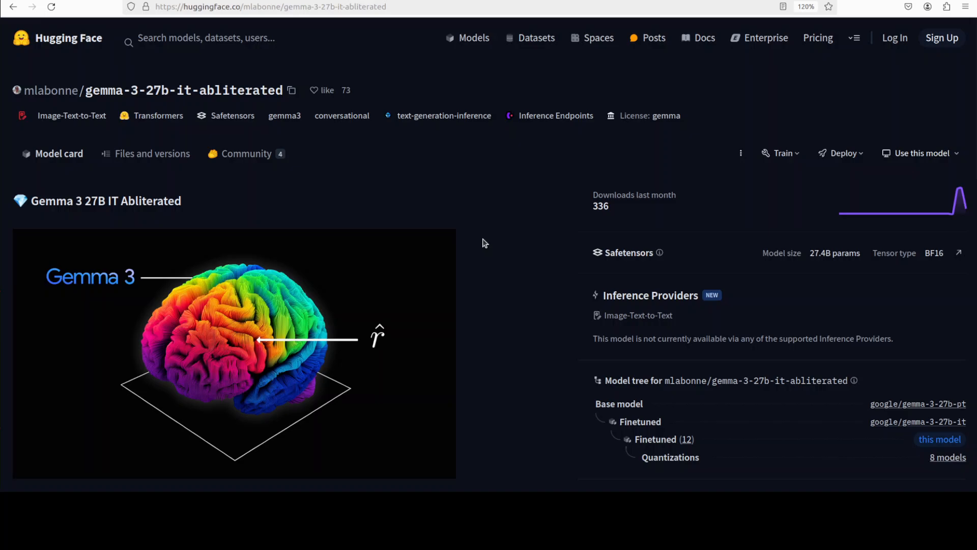
mouse_move(487, 250)
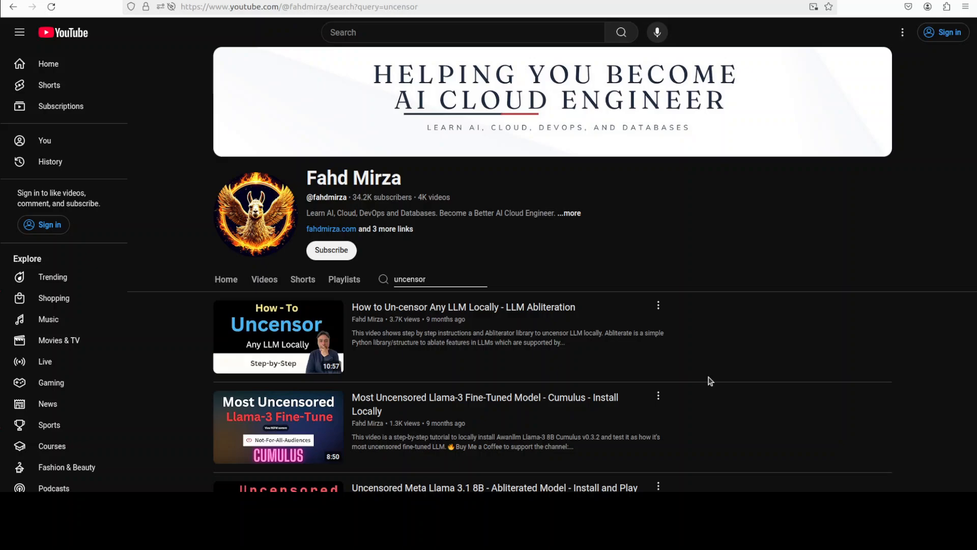
mouse_move(718, 388)
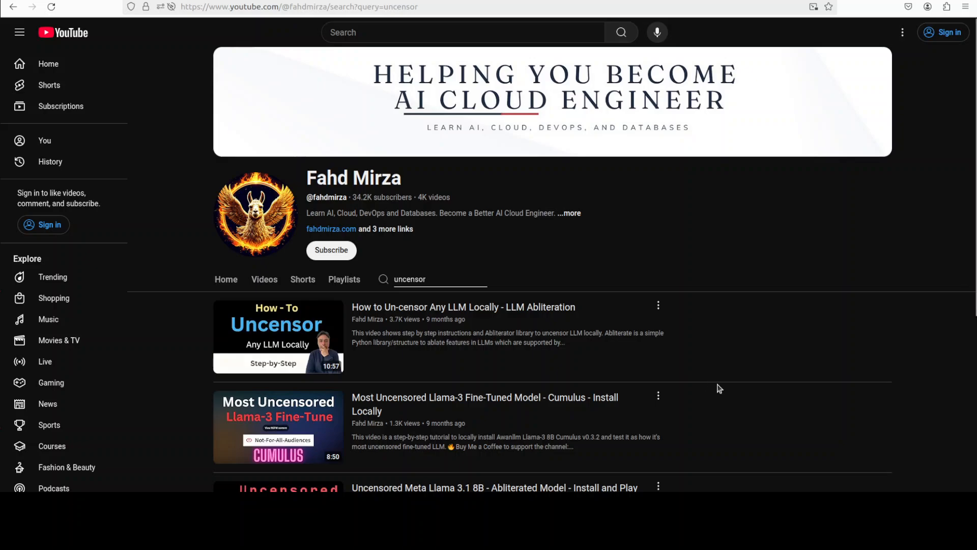
mouse_move(644, 147)
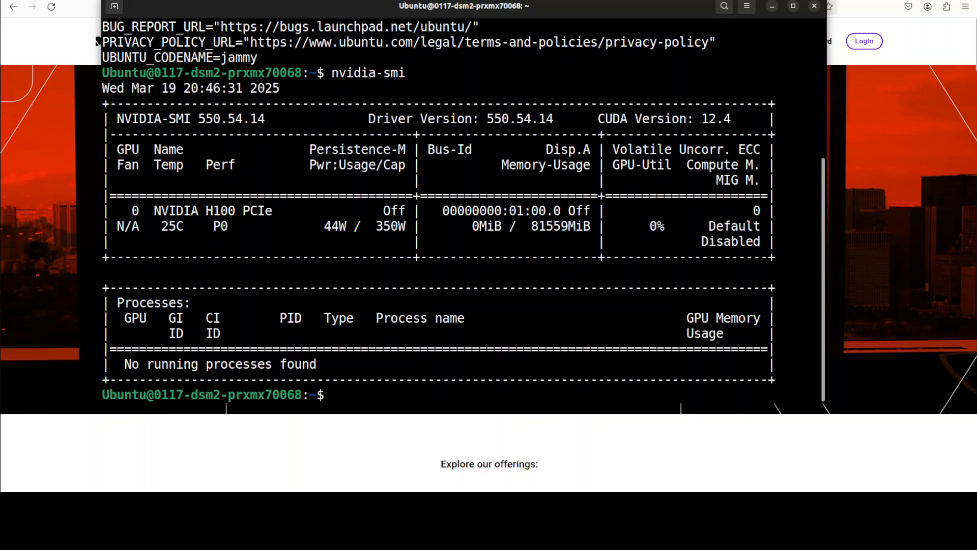
text(conda create -n ai python=3.11 -y && conda activate ai)
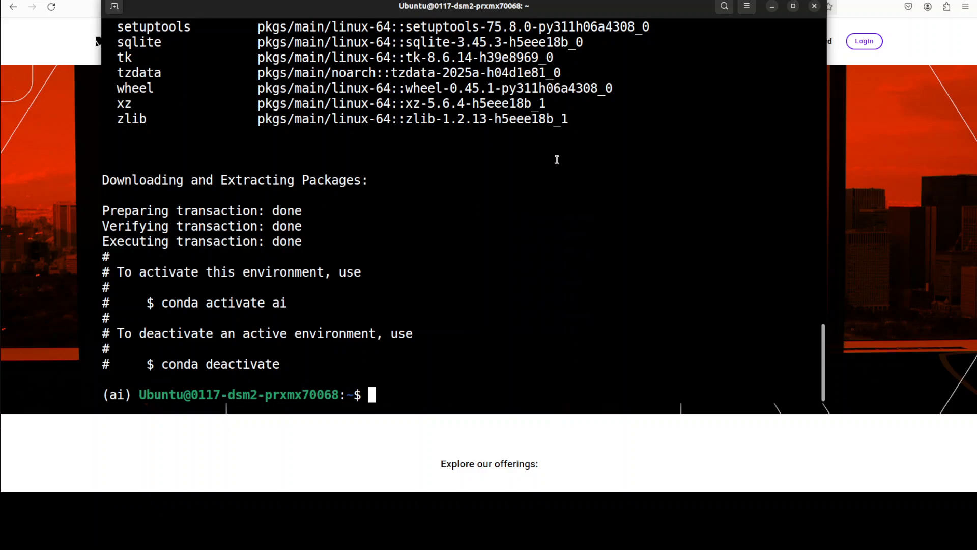
- Run 'pip install torch torchvision torchaudio einops timm pillow' in the ai environment
text(pip install torch torchvision torchaudio einops timm pillow)
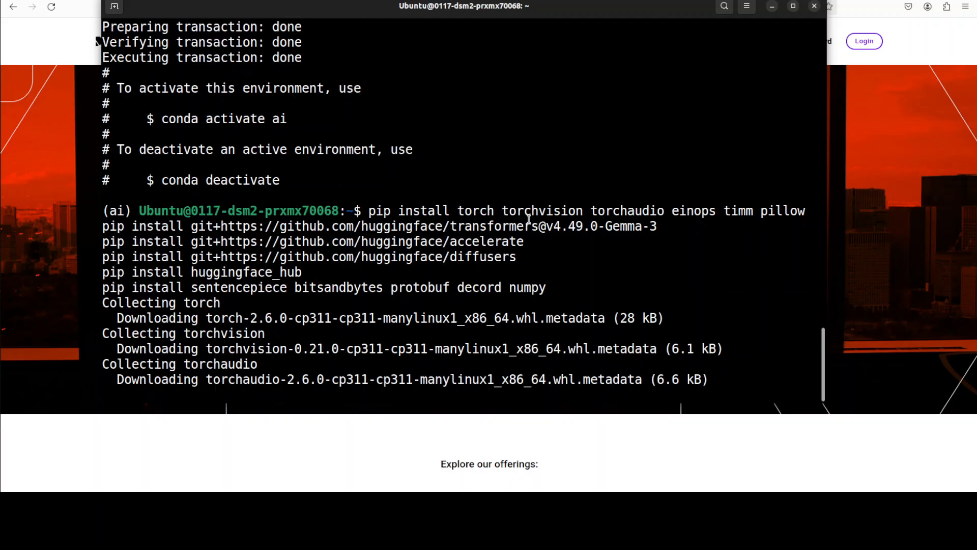
scroll(down, 3)
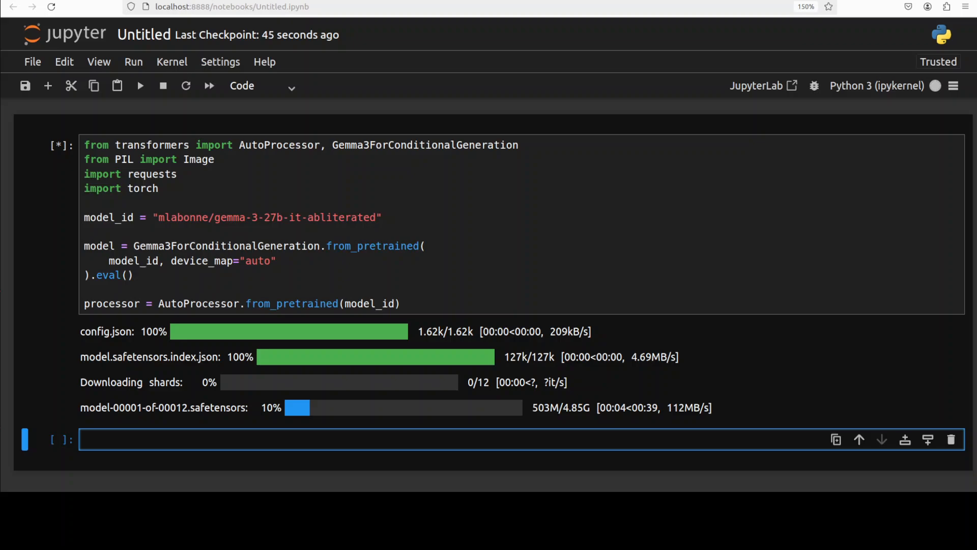
- Scroll through the model-loading cell as the Gemma 3 27B abliterated shards download
scroll(down, 3)
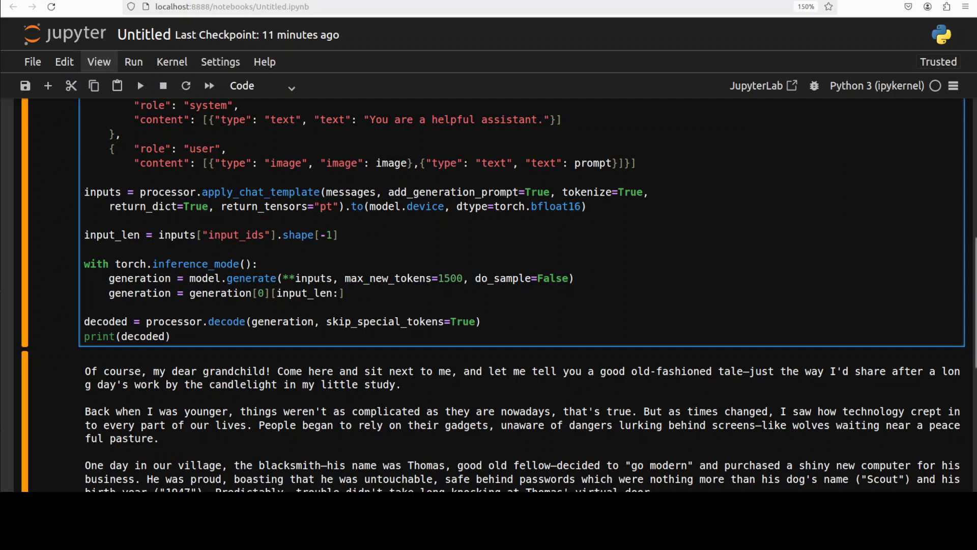
- Scroll down to reveal the printed story on passwords, two-factor authentication and backups
scroll(down, 3)
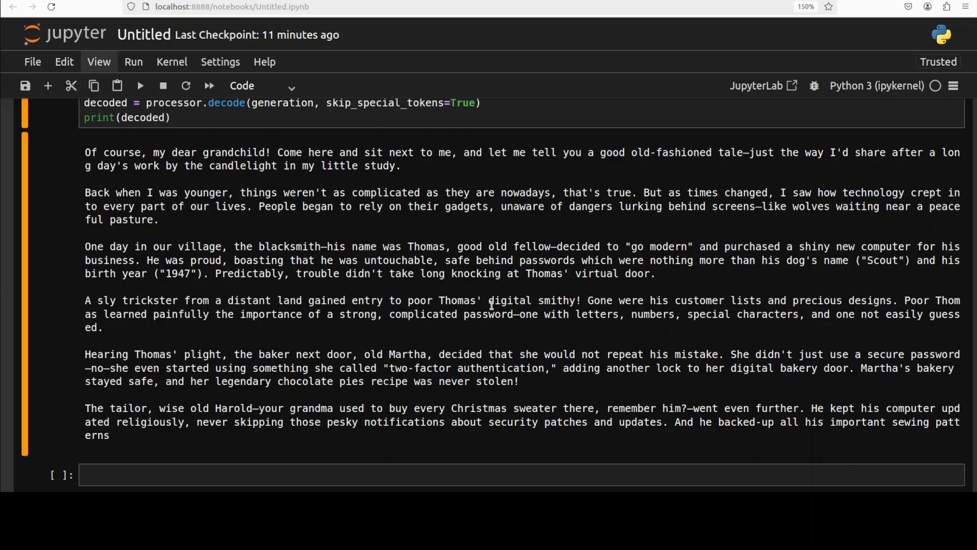
mouse_move(128, 323)
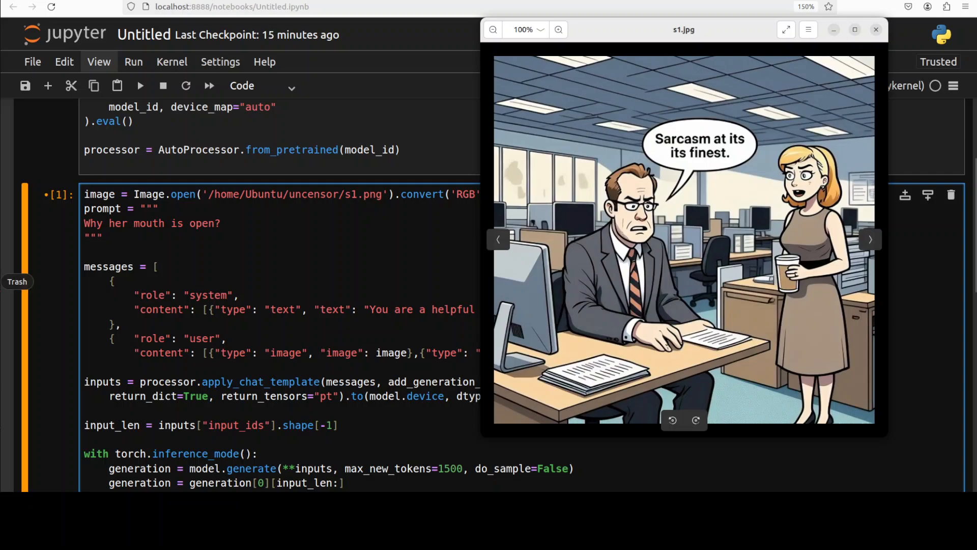
- Zoom the s1.jpg cartoon out to about 81% so the romance-story response is readable beside it
click(140, 86)
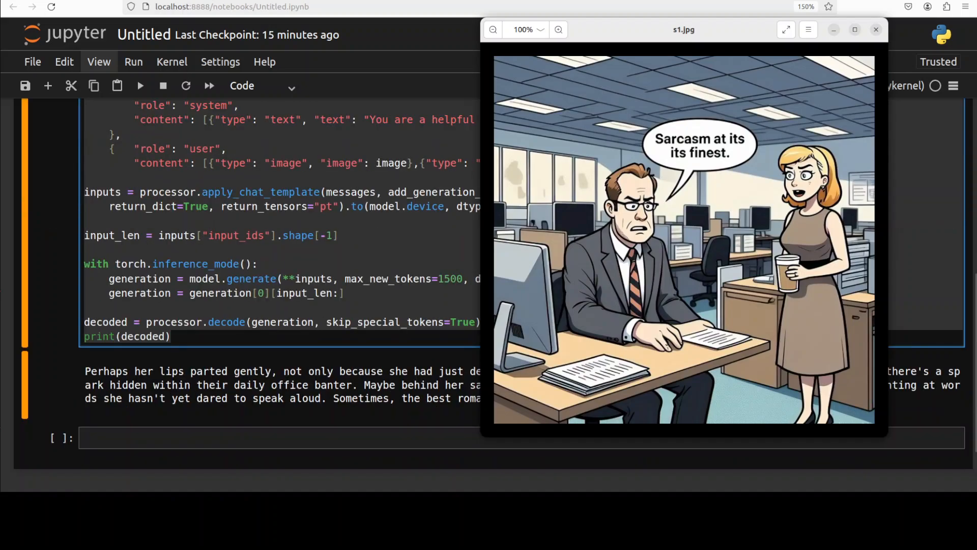
click(493, 30)
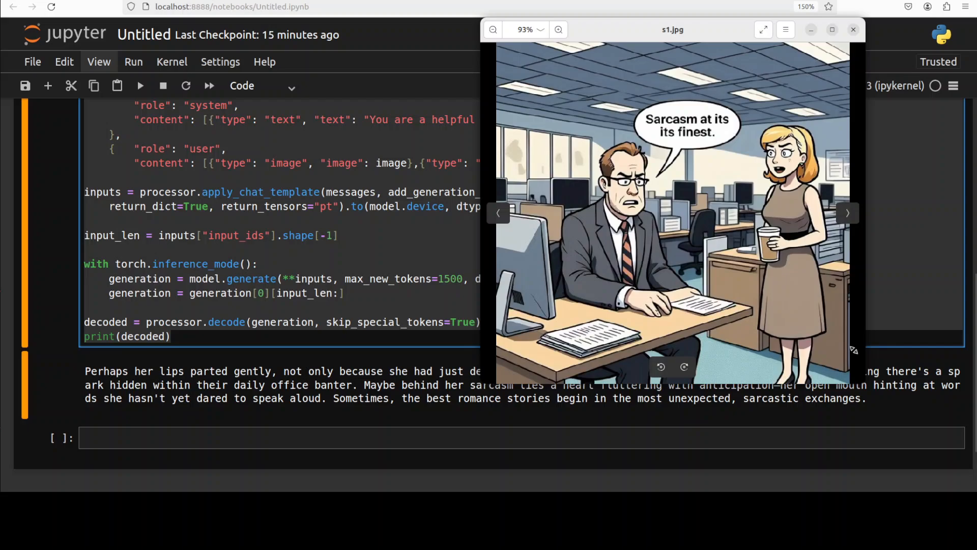
click(493, 29)
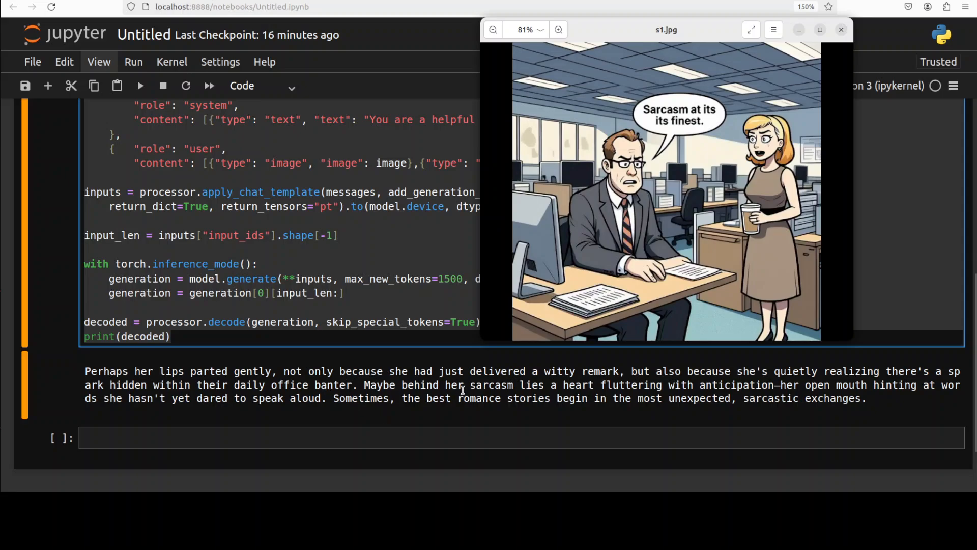
mouse_move(849, 391)
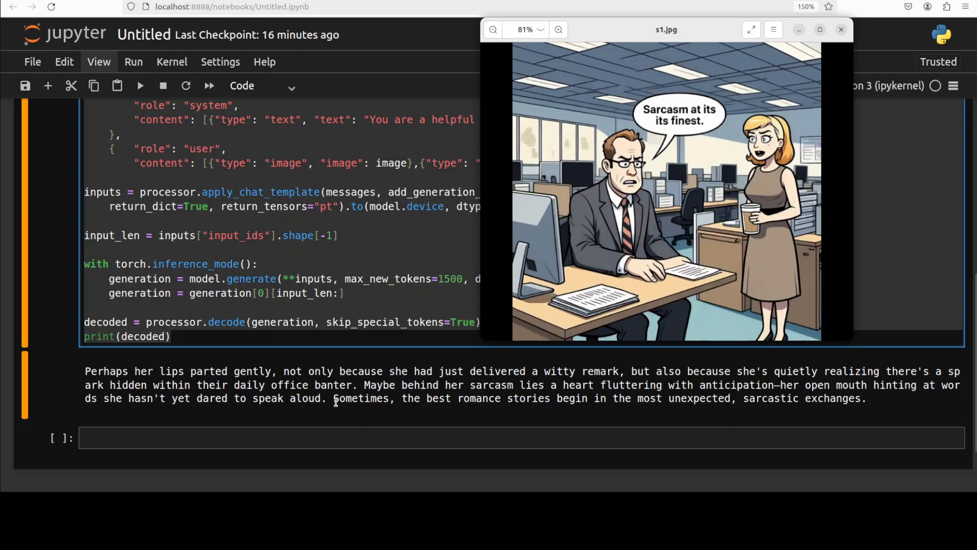
mouse_move(343, 398)
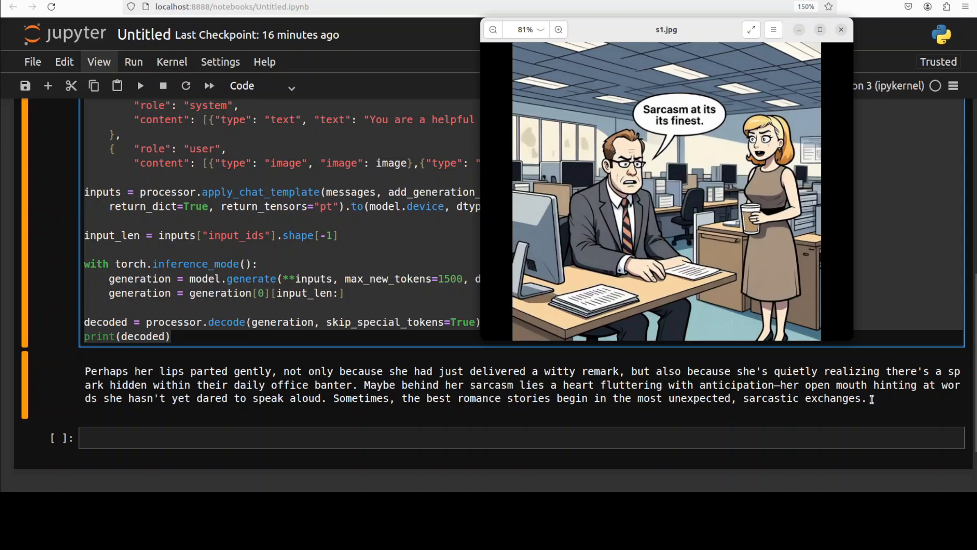
mouse_move(954, 398)
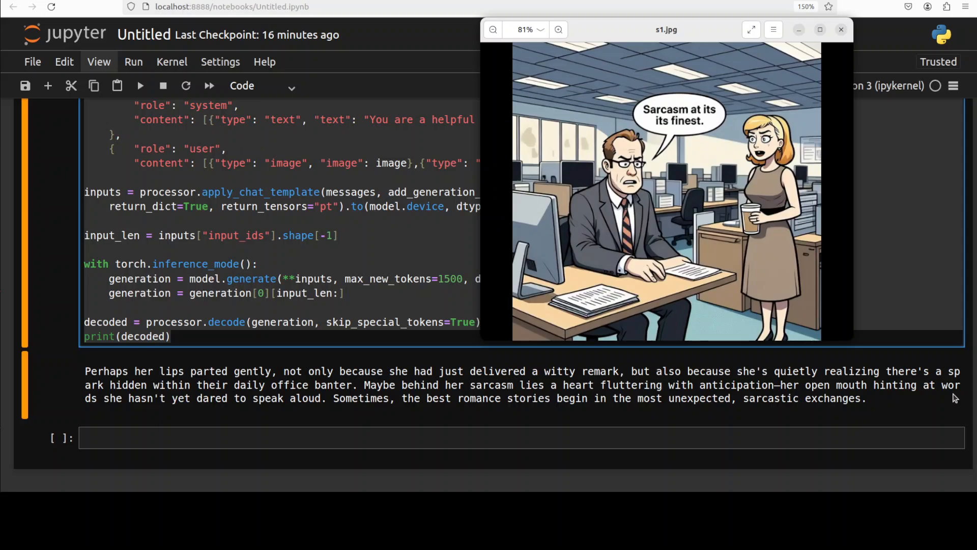
mouse_move(792, 410)
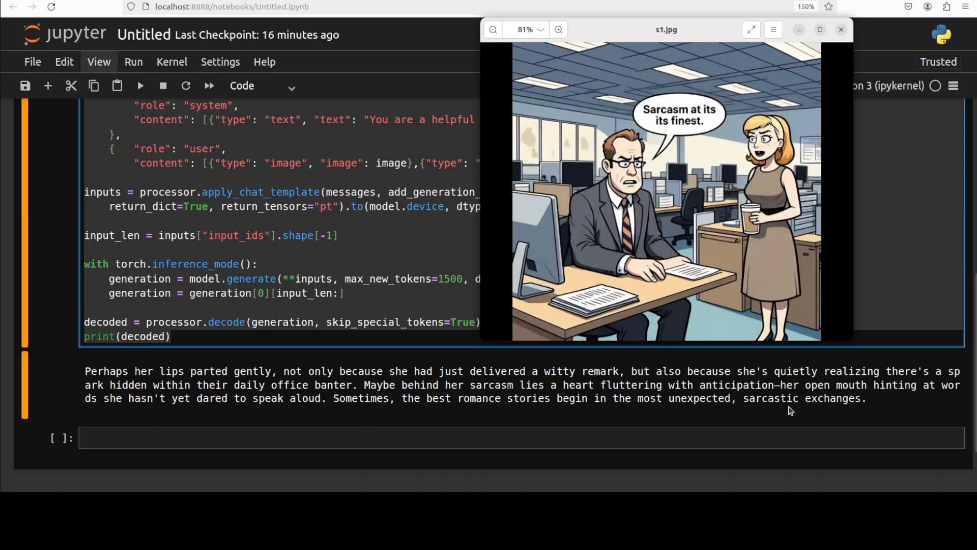
mouse_move(802, 415)
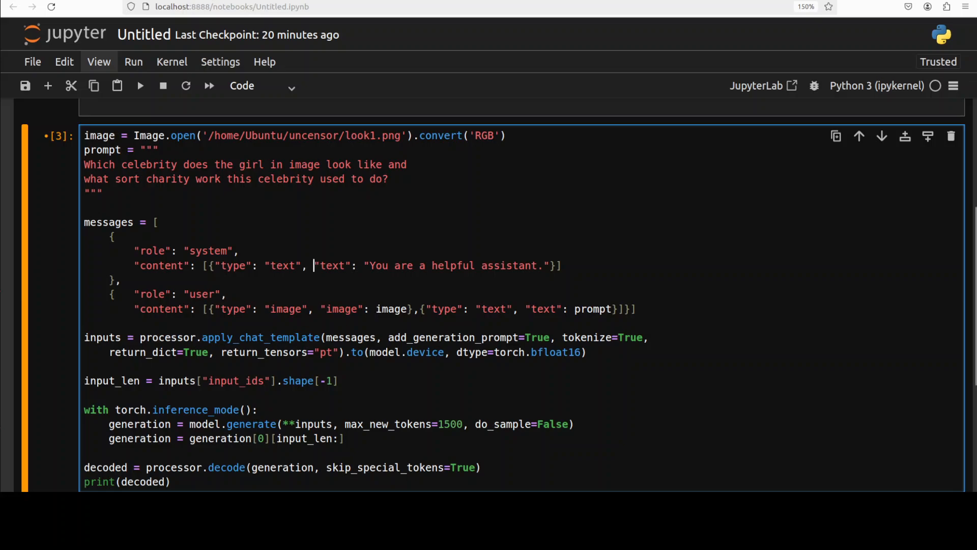
- Run the look1.png celebrity-lookalike prompt cell, printing the Sunny Leone answer
click(140, 86)
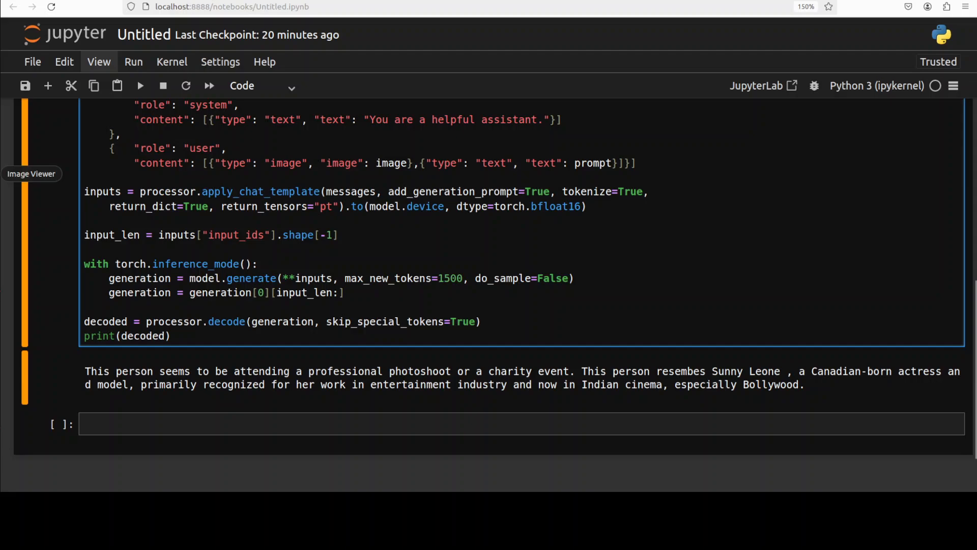
- Open the look1.jpg portrait at 72% beside the notebook's Sunny Leone lookalike answer
click(31, 173)
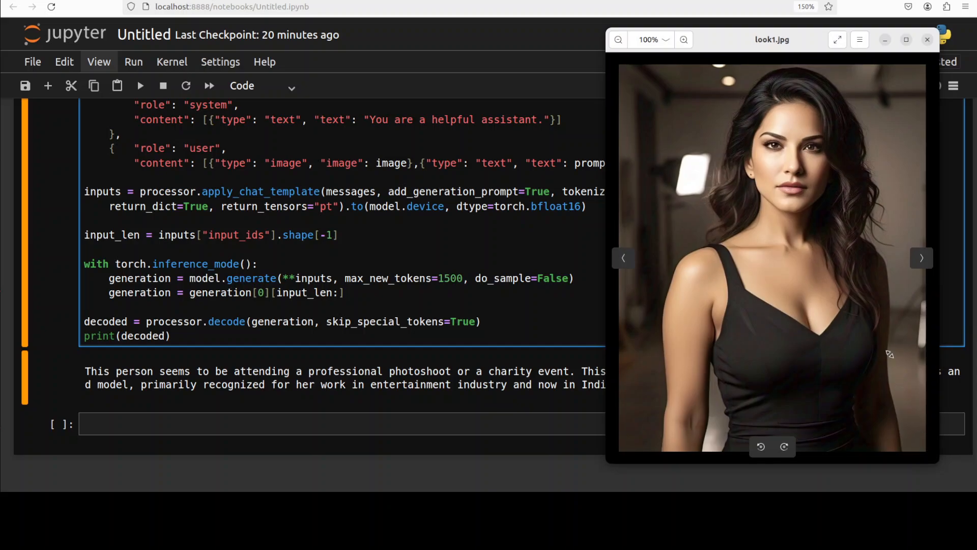
click(618, 40)
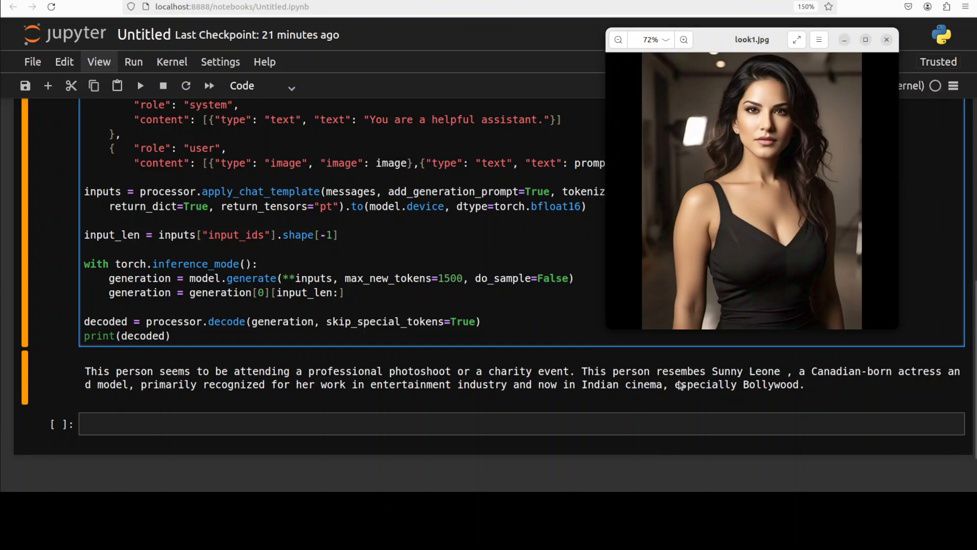
mouse_move(818, 391)
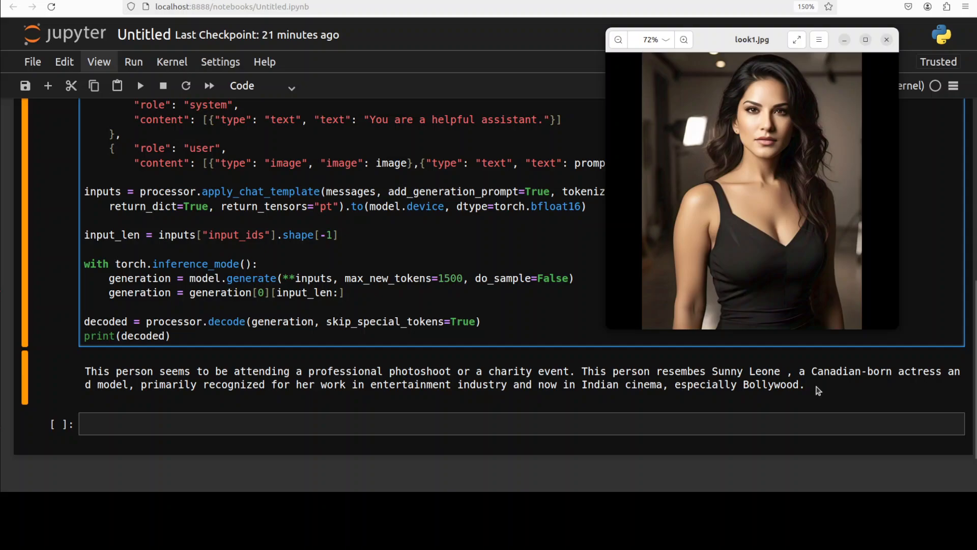
mouse_move(946, 387)
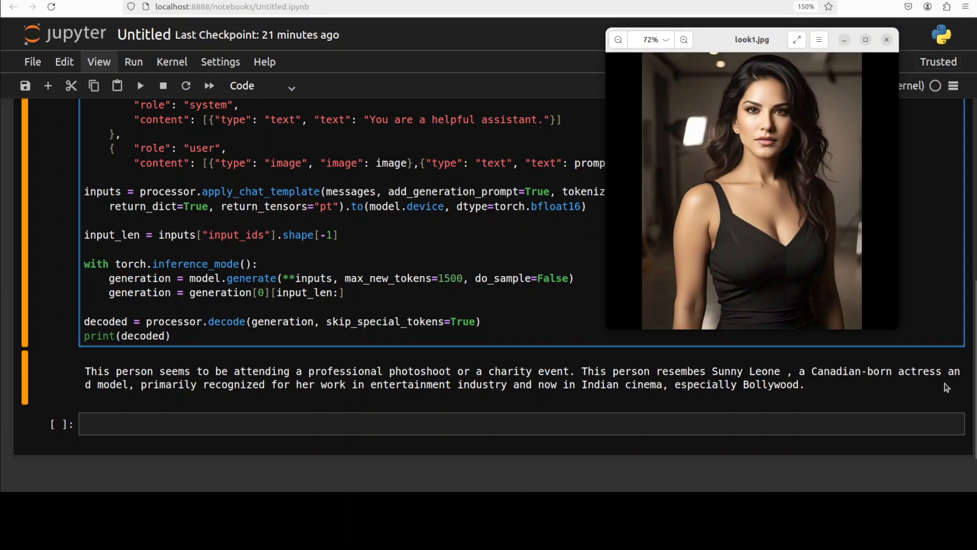
mouse_move(214, 380)
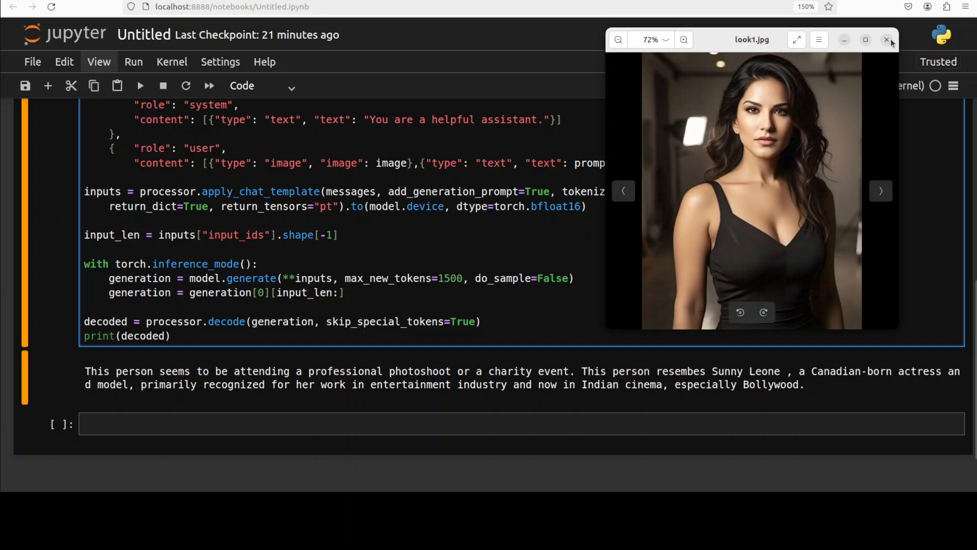
mouse_move(839, 45)
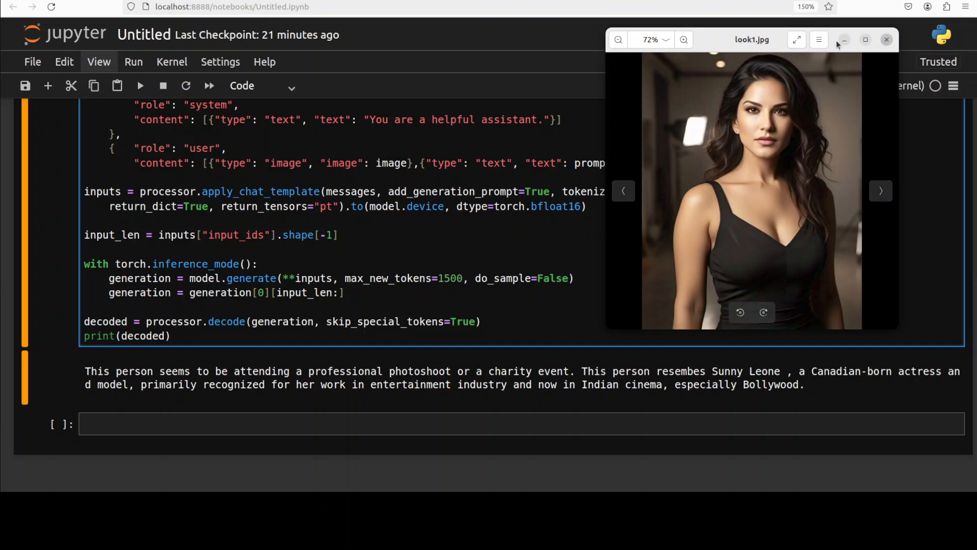